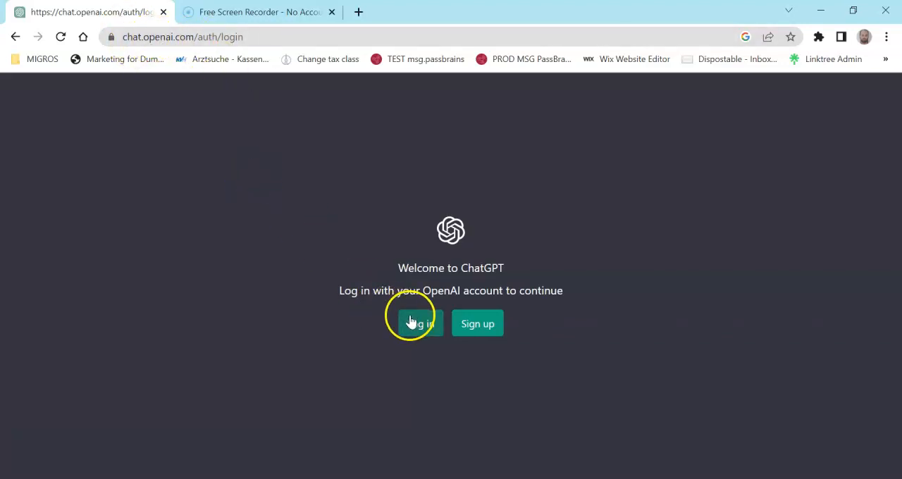
Log in to ChatGPT with the Google account to reach an empty new chat
click(414, 324)
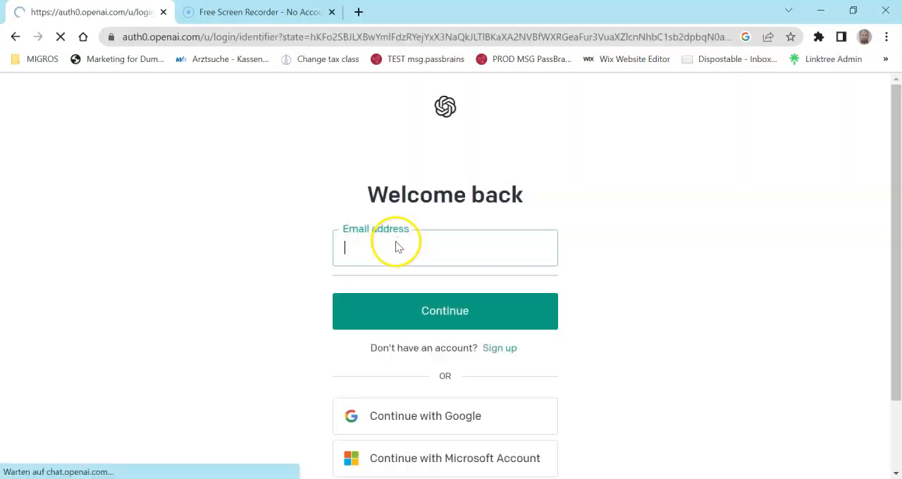
click(445, 416)
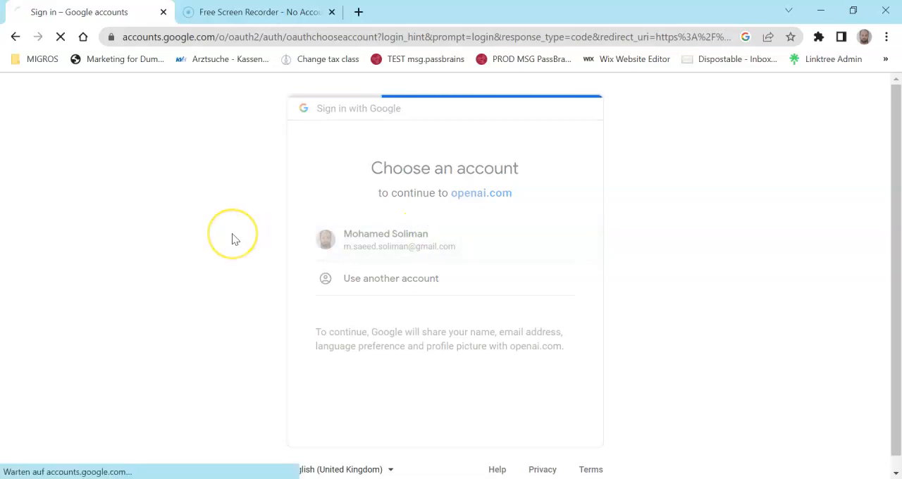
click(399, 239)
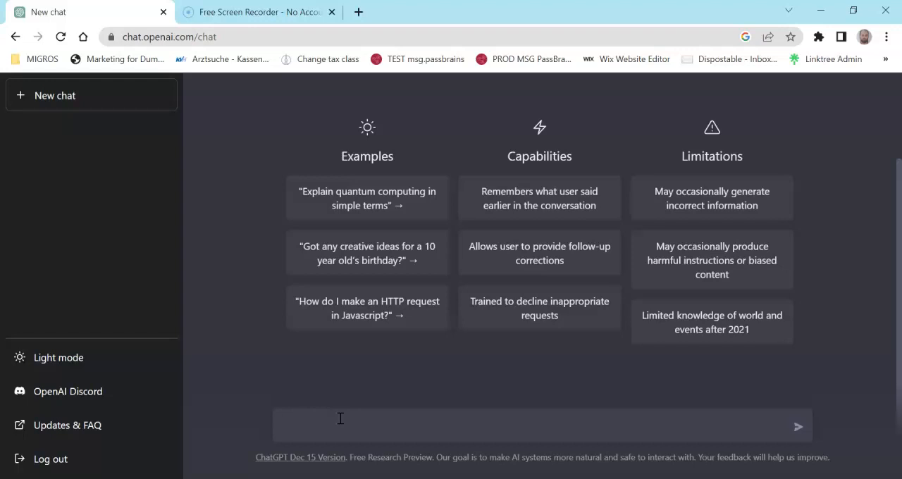
Send the question 'can you give info about joe biden' in the new chat
click(341, 425)
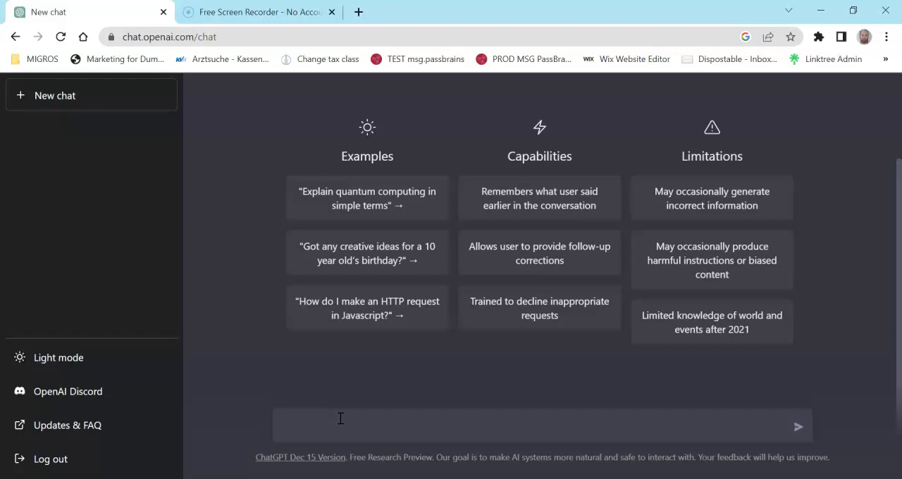
text(can you)
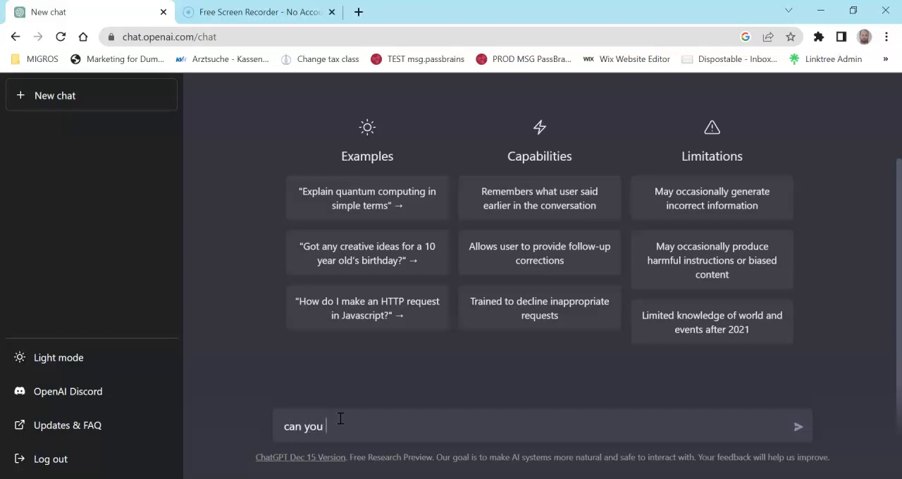
text(give info a)
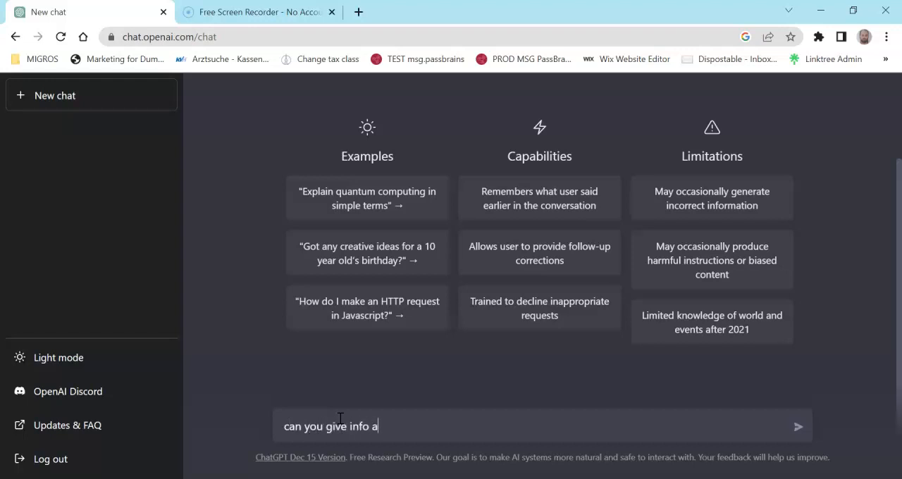
text(bout joe)
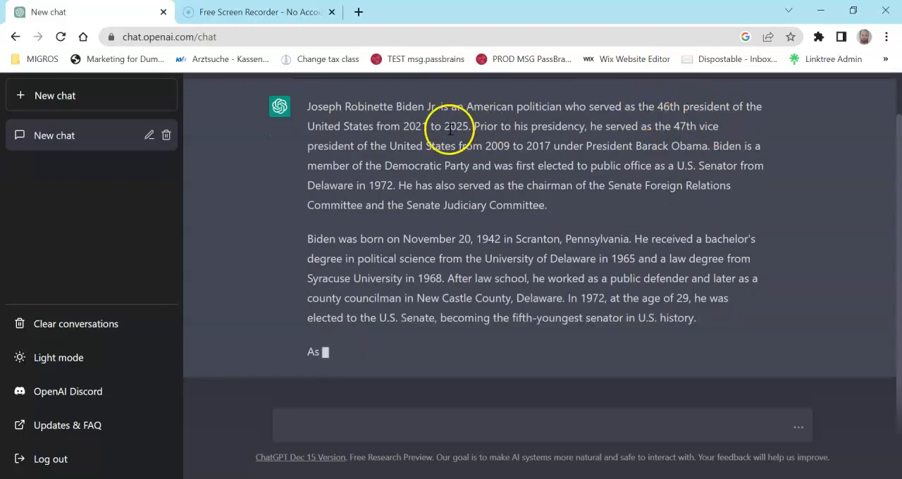
Read the finished Biden answer to its 2020 election ending, then regenerate the response
scroll(down, 3)
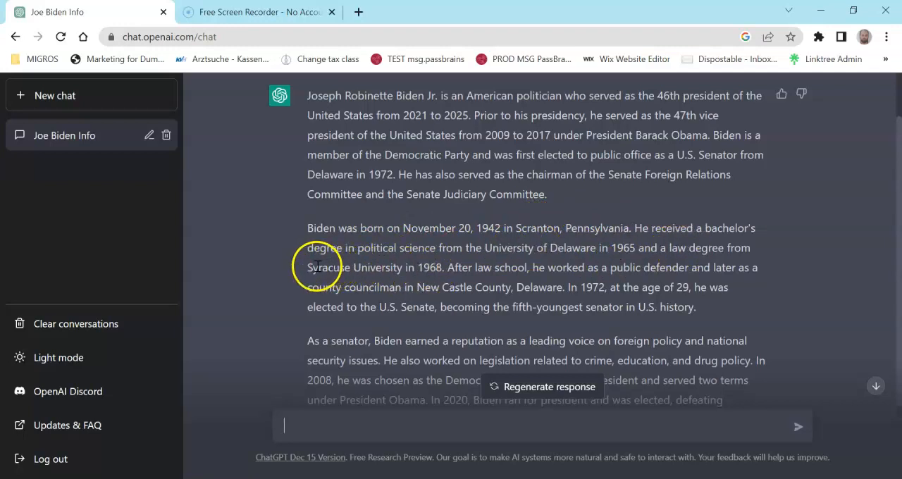
mouse_move(589, 290)
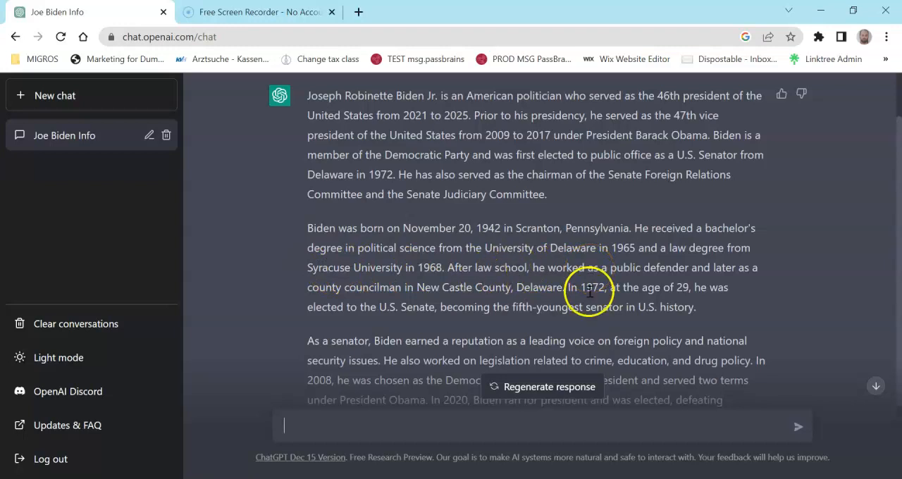
mouse_move(367, 306)
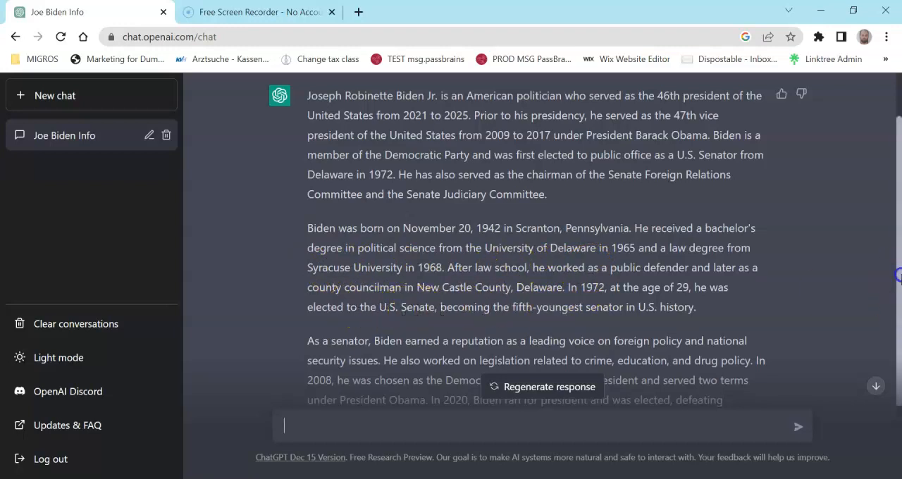
scroll(down, 3)
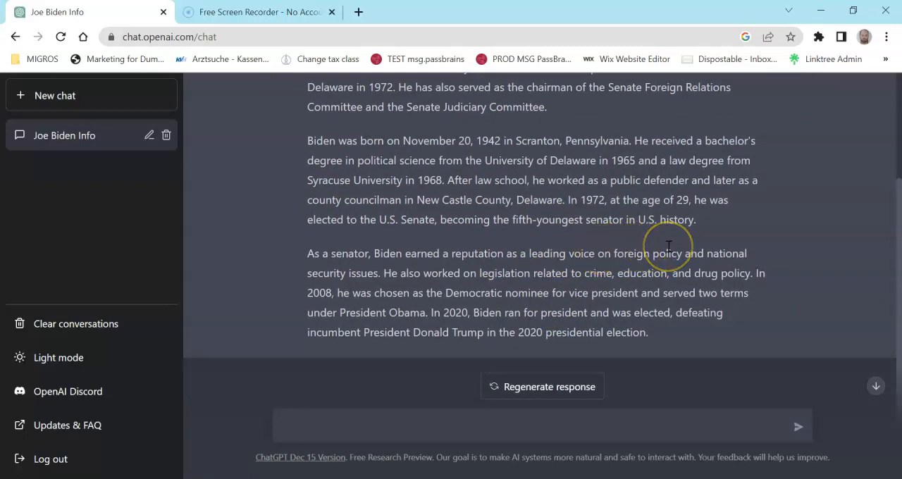
mouse_move(643, 306)
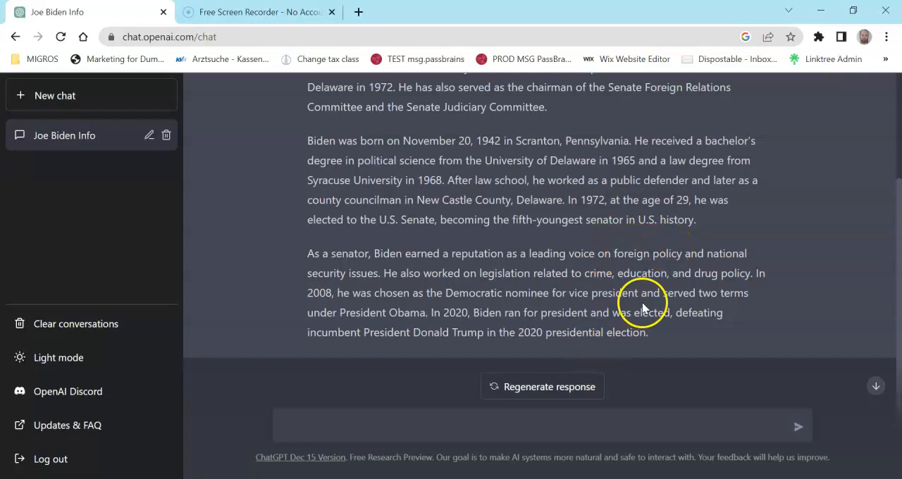
click(541, 386)
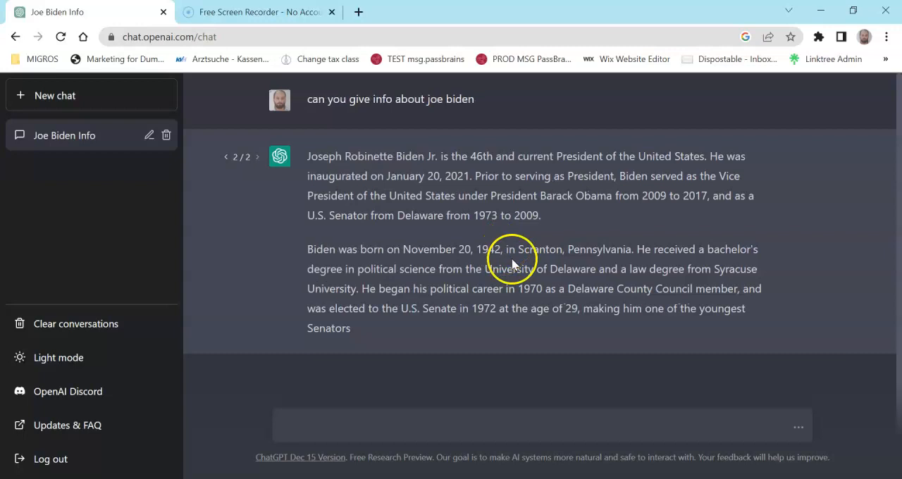
Read regenerated version 2/2 and begin typing the next question with 'Ho'
scroll(down, 3)
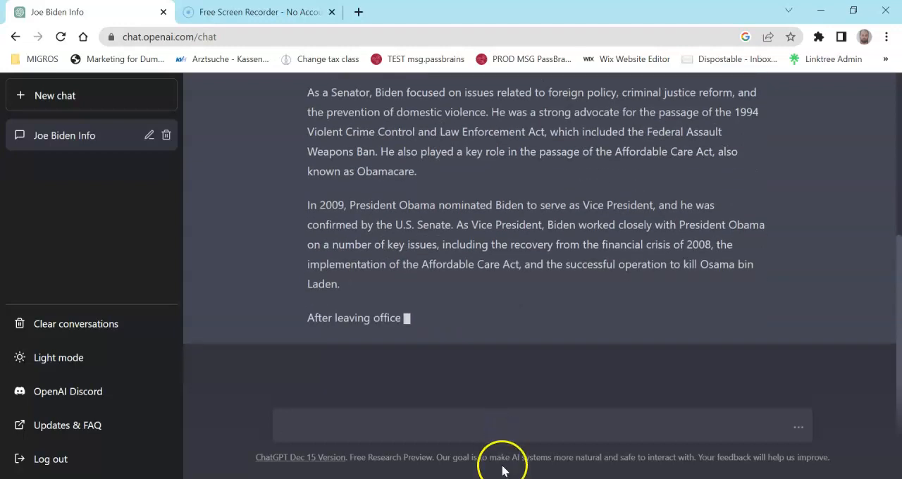
text(How do search engines work)
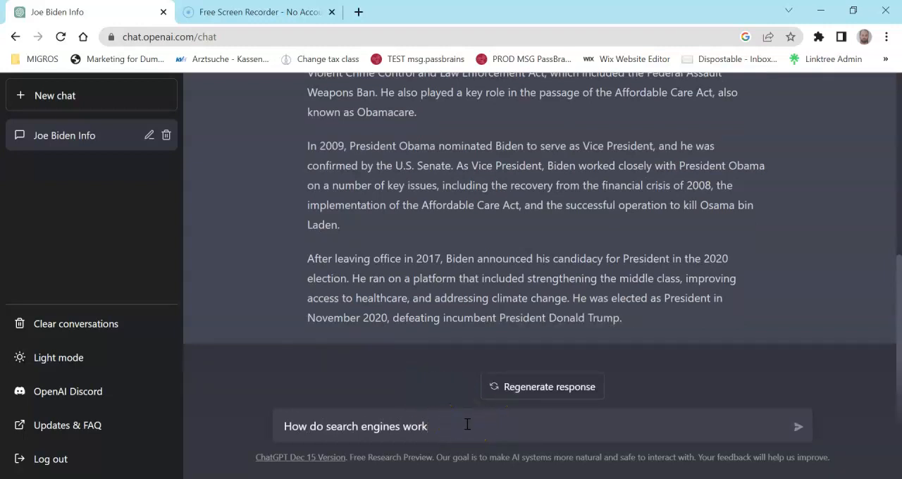
Send 'How do search engines work' and let the crawler-and-indexing answer generate
click(797, 426)
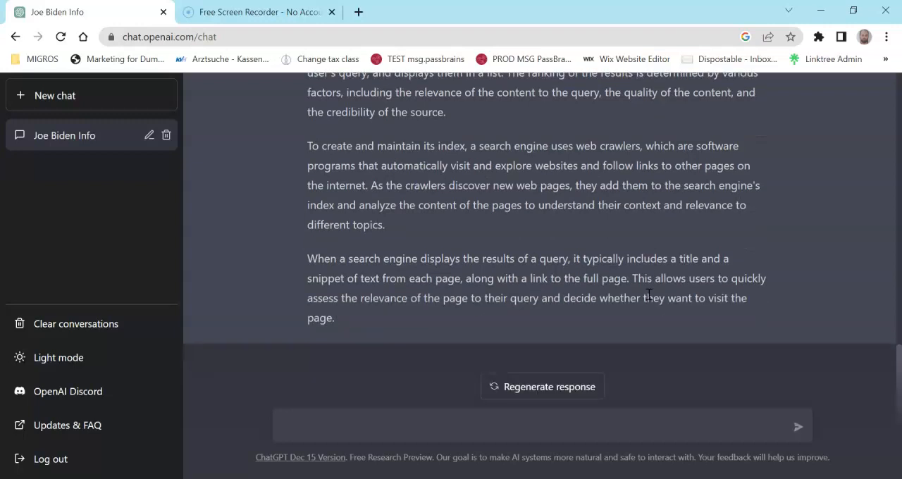
mouse_move(571, 369)
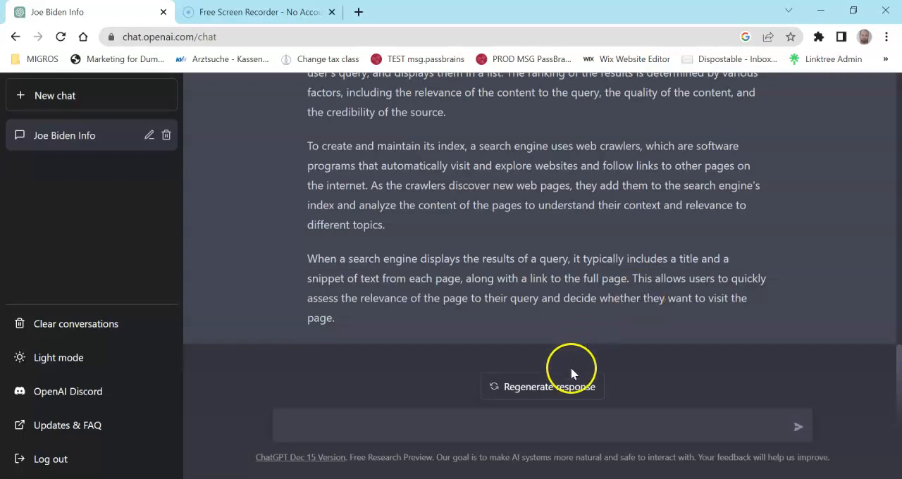
mouse_move(569, 345)
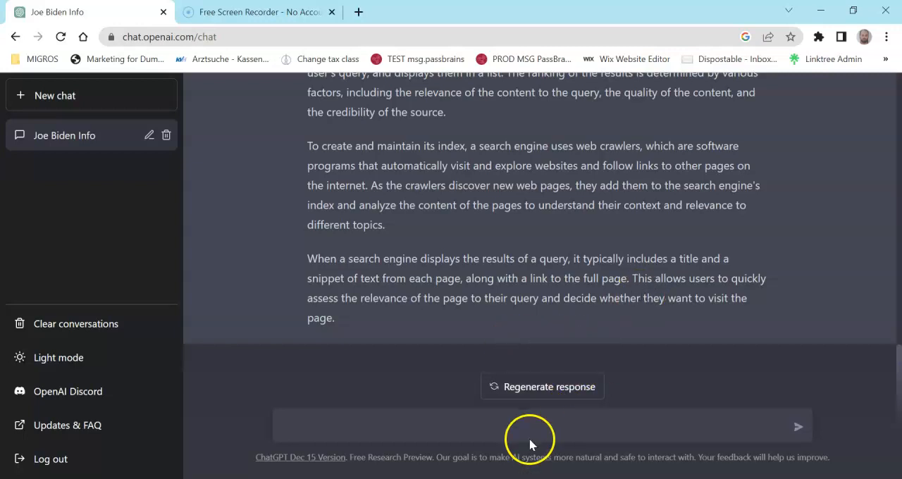
mouse_move(569, 355)
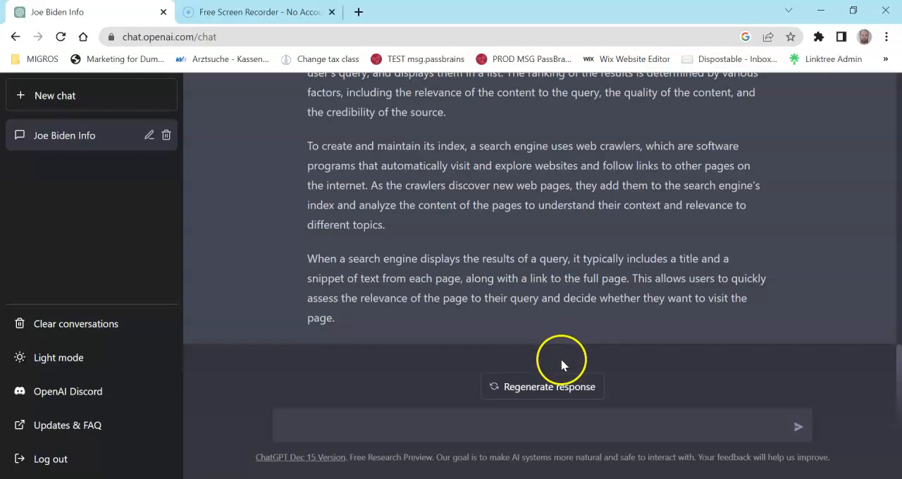
mouse_move(524, 350)
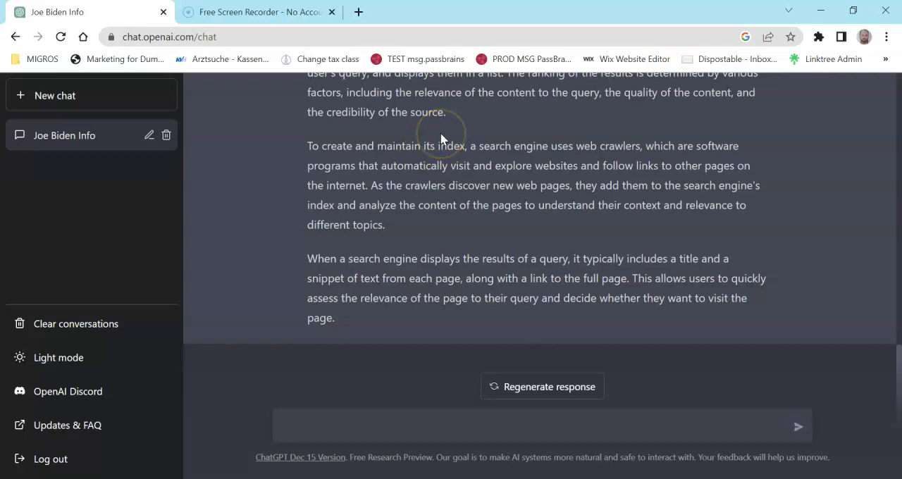
mouse_move(431, 172)
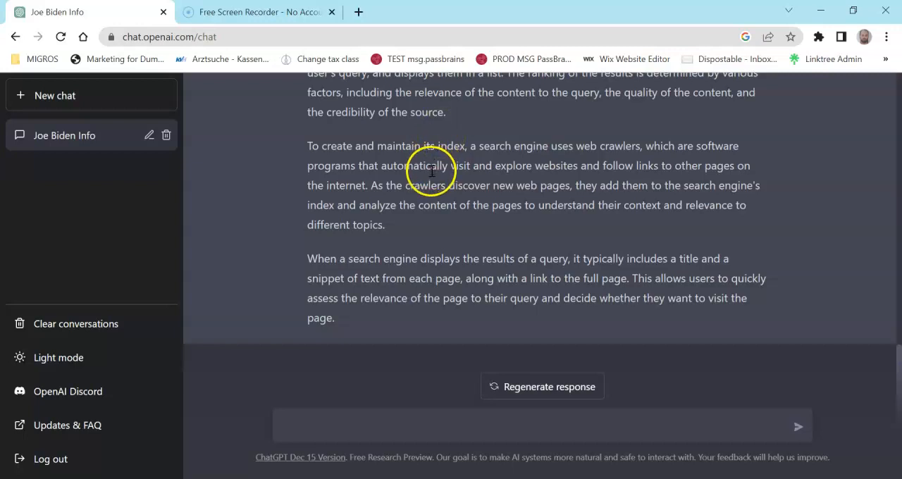